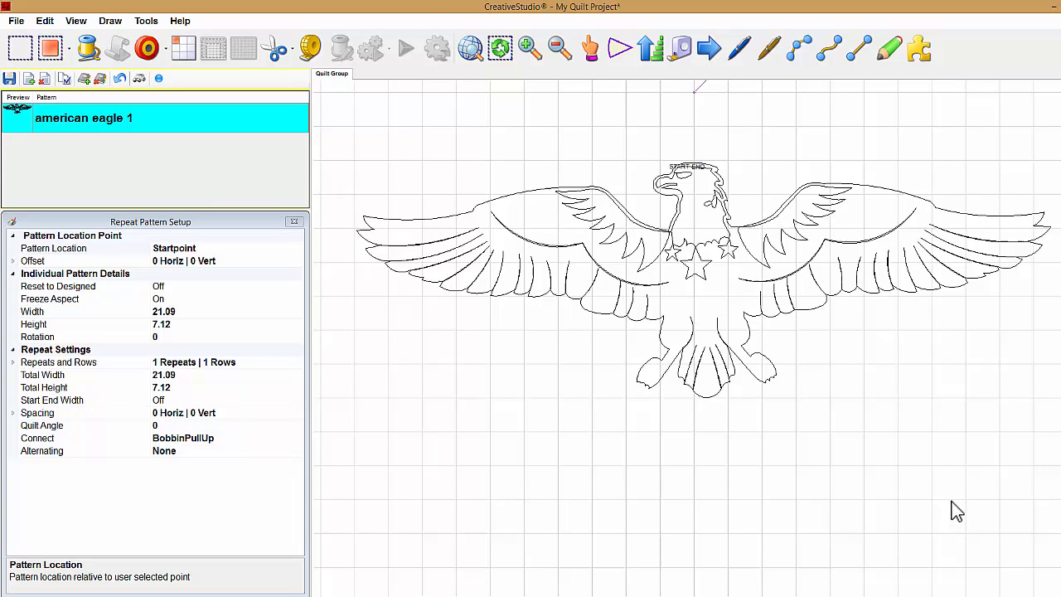
mouse_move(977, 507)
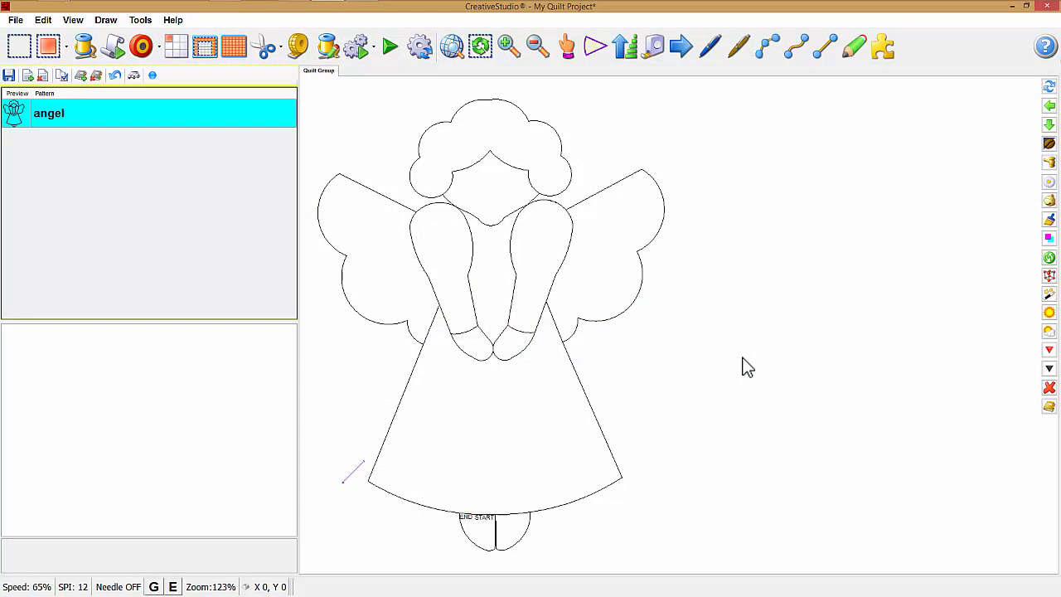
mouse_move(740, 366)
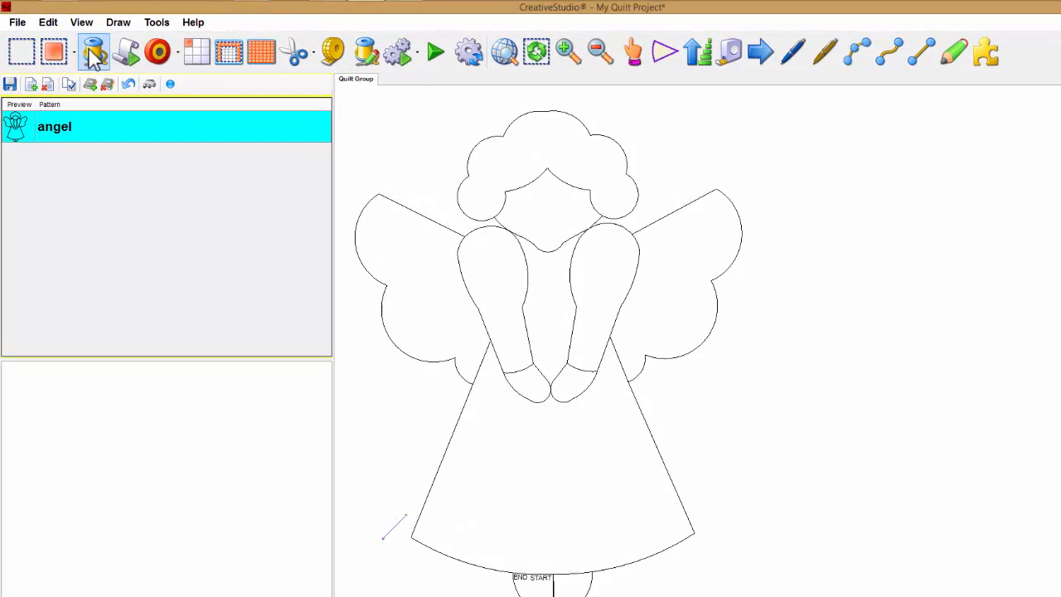
left_click(81, 23)
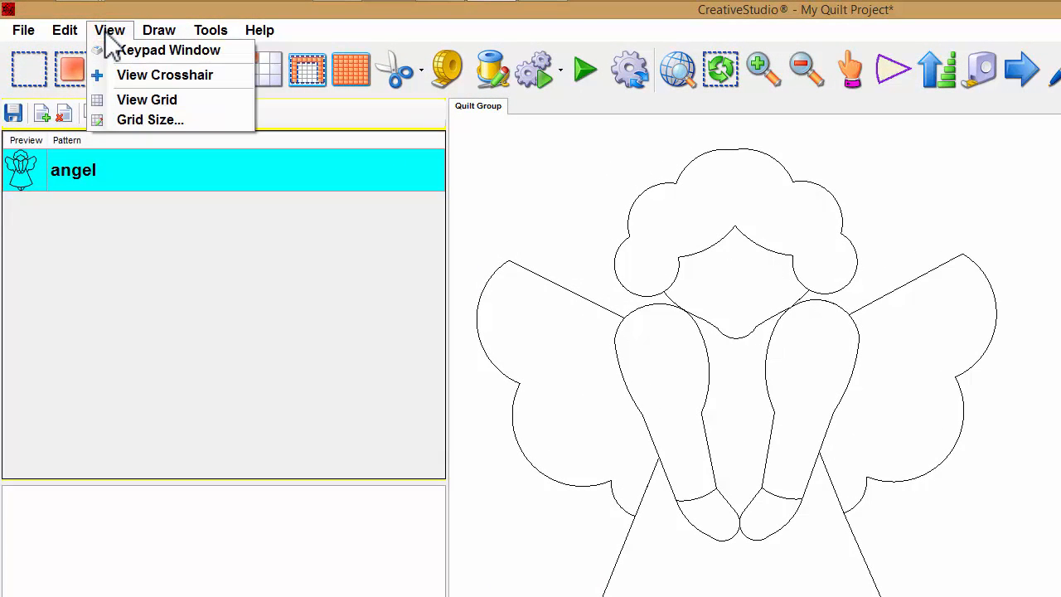
mouse_move(146, 99)
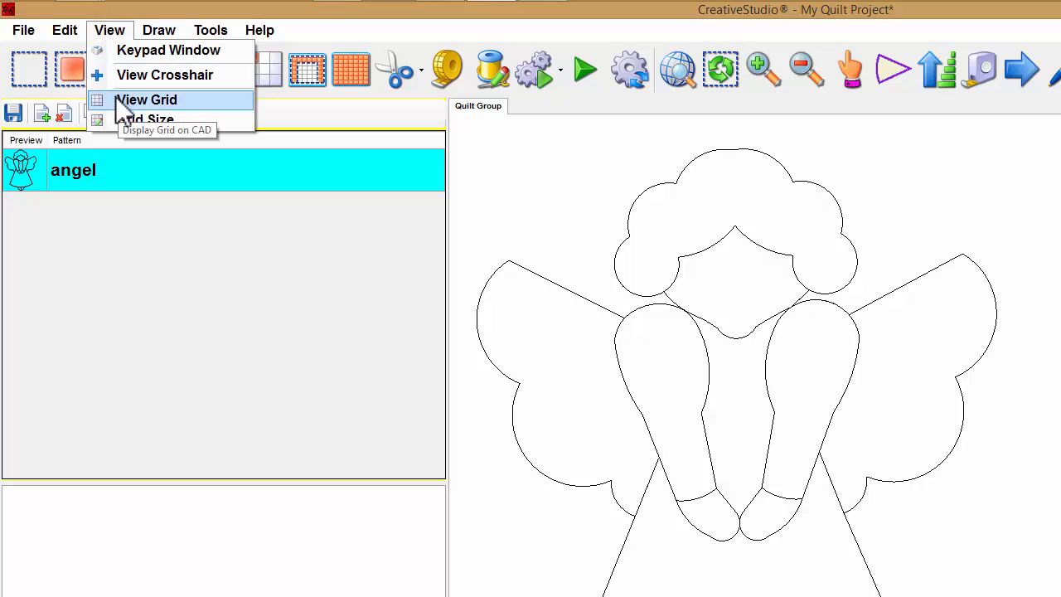
mouse_move(116, 108)
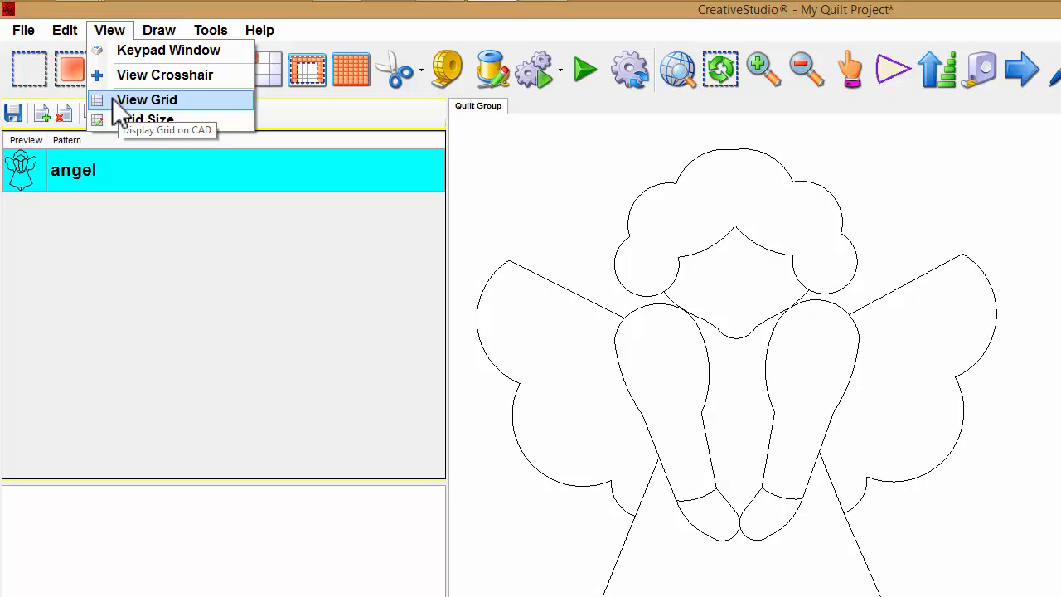
left_click(146, 99)
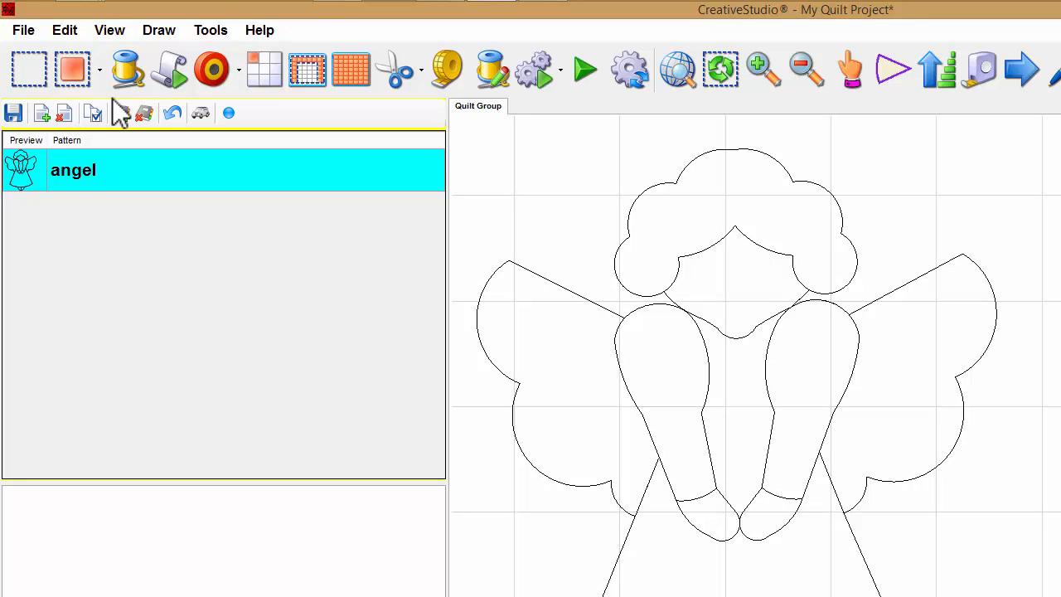
left_click(109, 30)
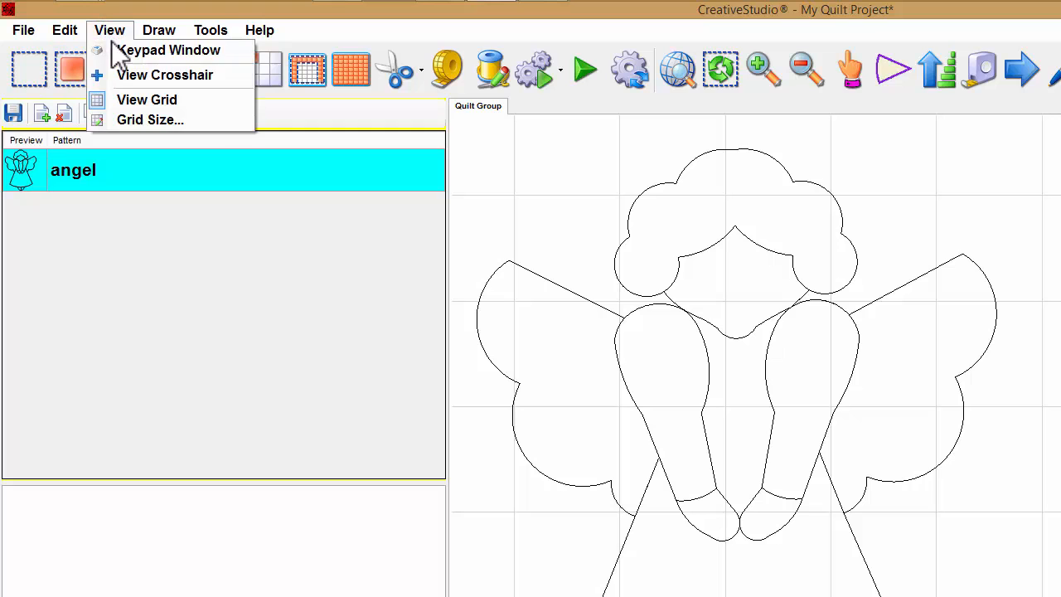
left_click(146, 99)
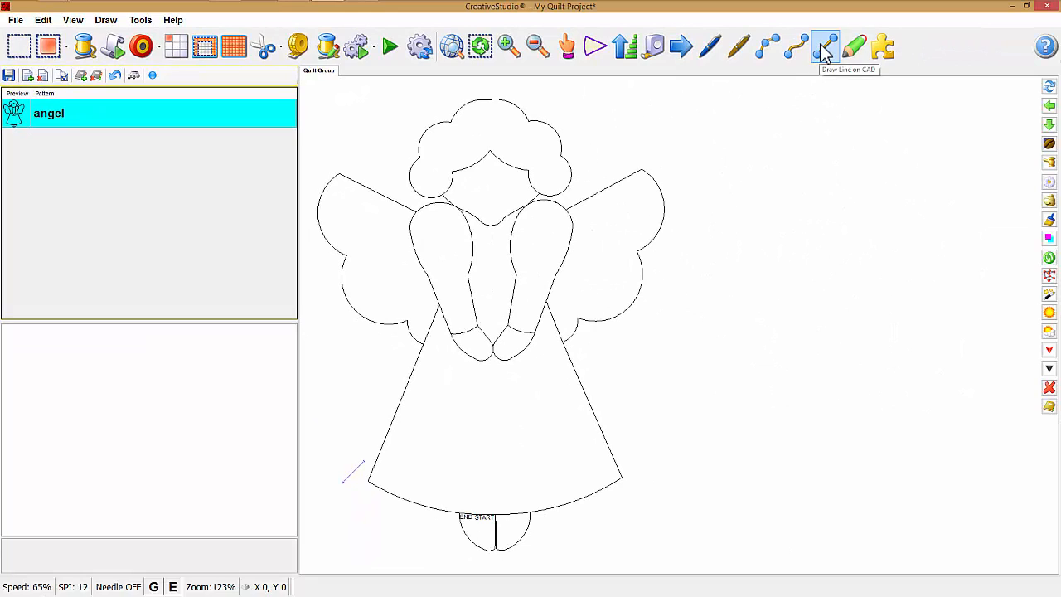
- Activate the Draw Line tool and enable grid snap via the status-bar G toggle
left_click(825, 46)
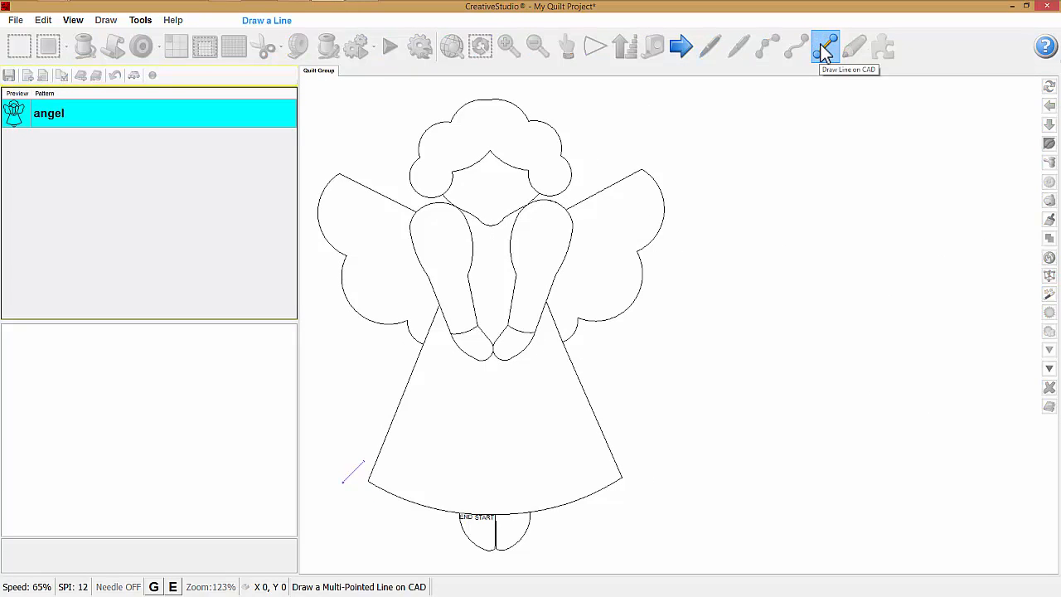
mouse_move(779, 80)
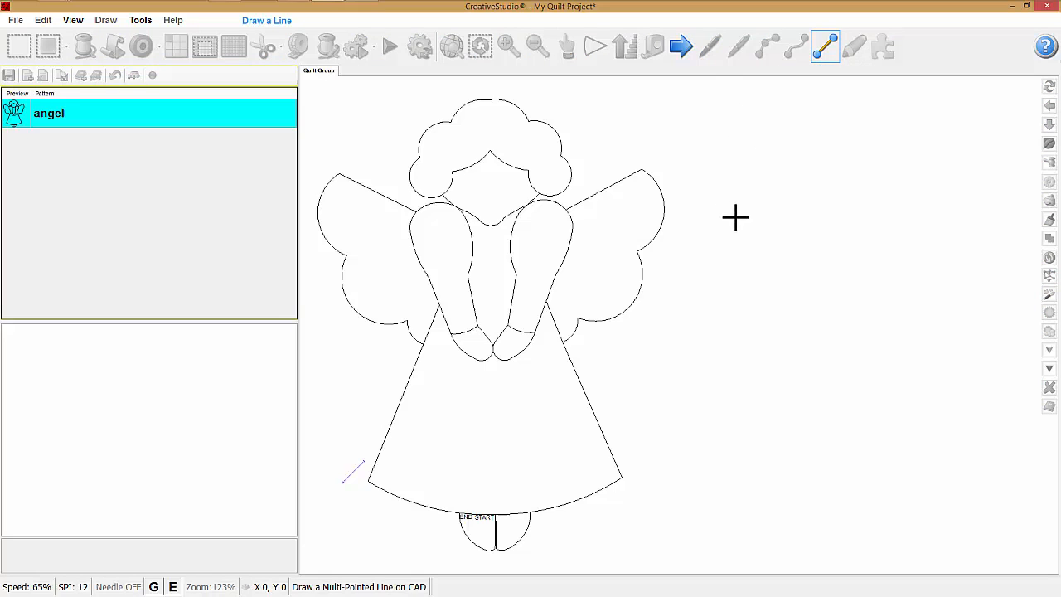
mouse_move(196, 557)
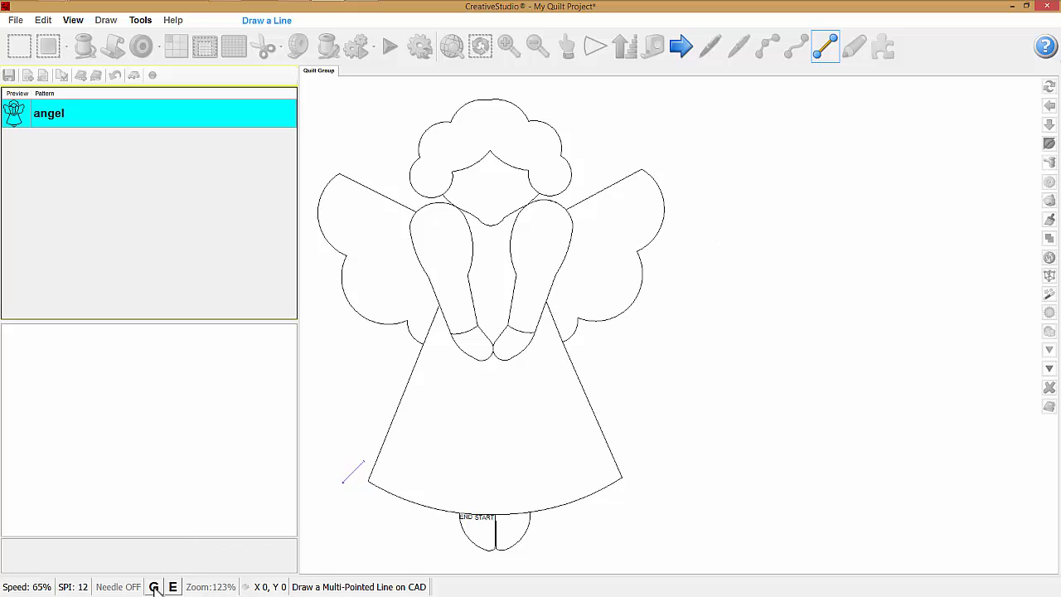
left_click(152, 587)
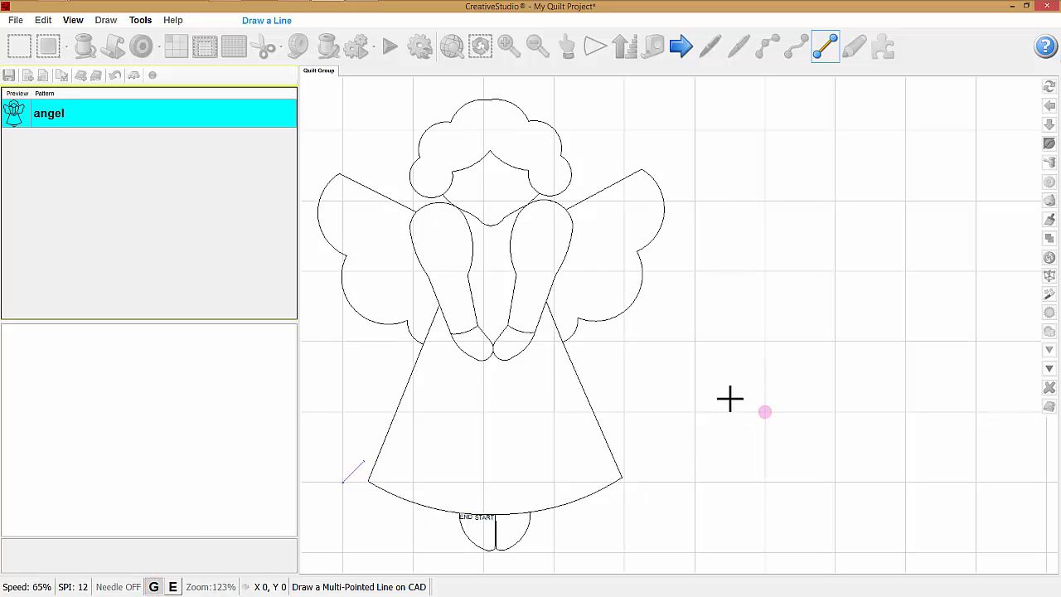
mouse_move(752, 343)
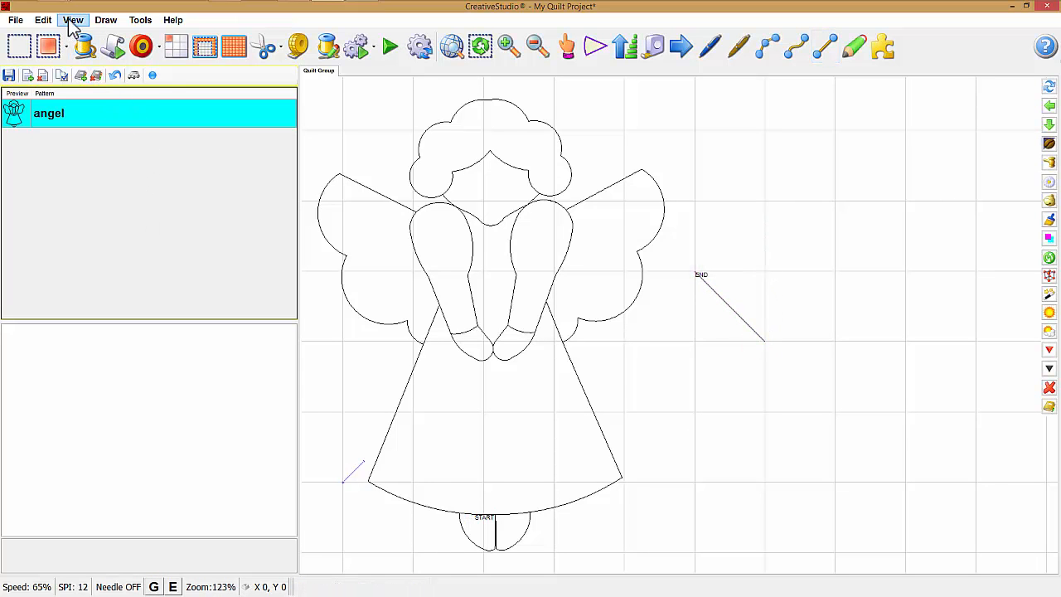
- Bring up the Grid Size dialog from the View menu, showing 1 inch spacing
left_click(73, 20)
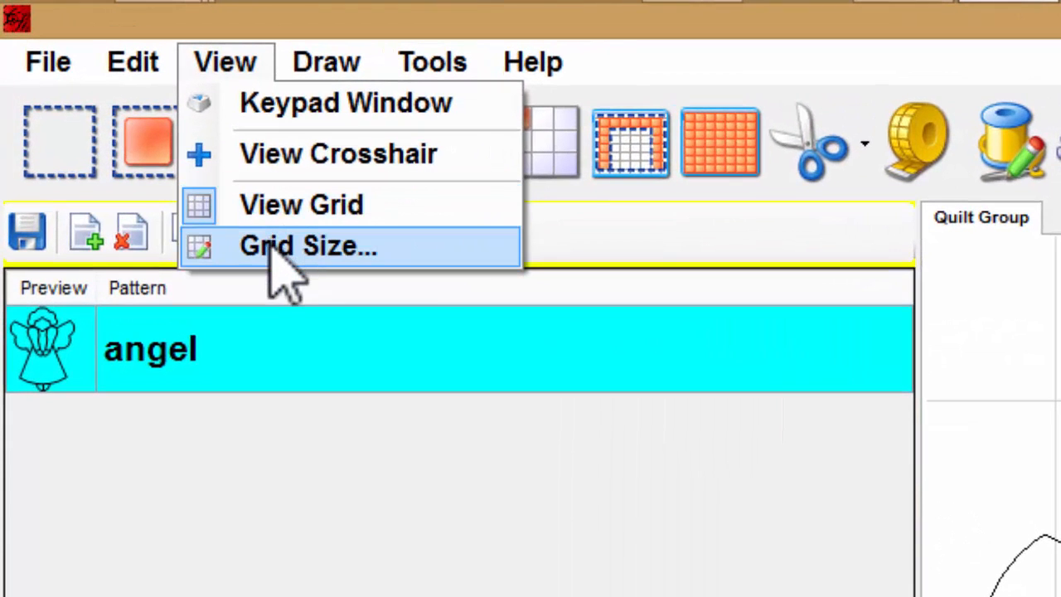
mouse_move(307, 246)
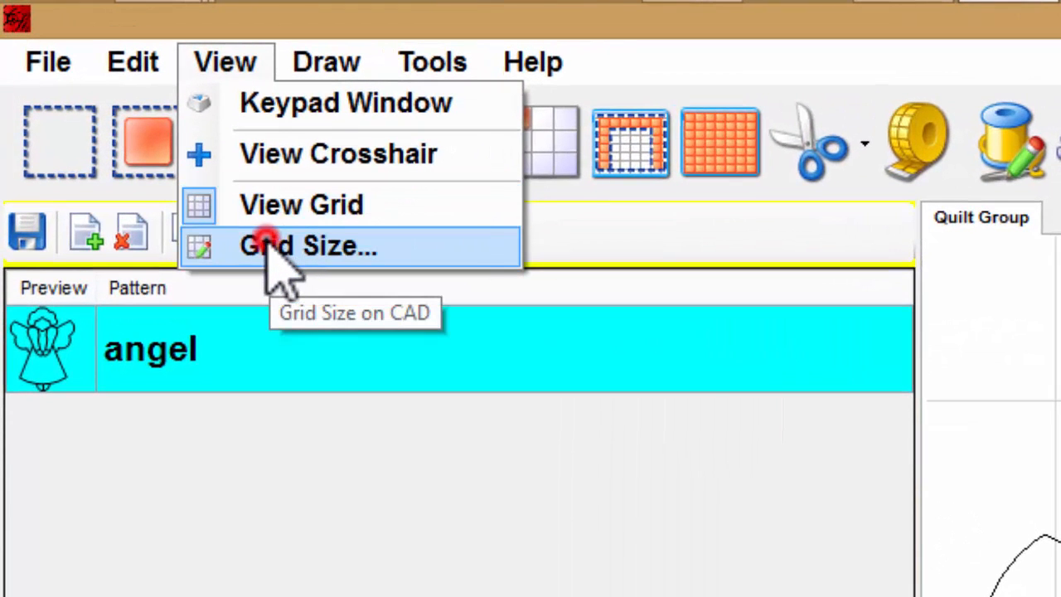
left_click(308, 245)
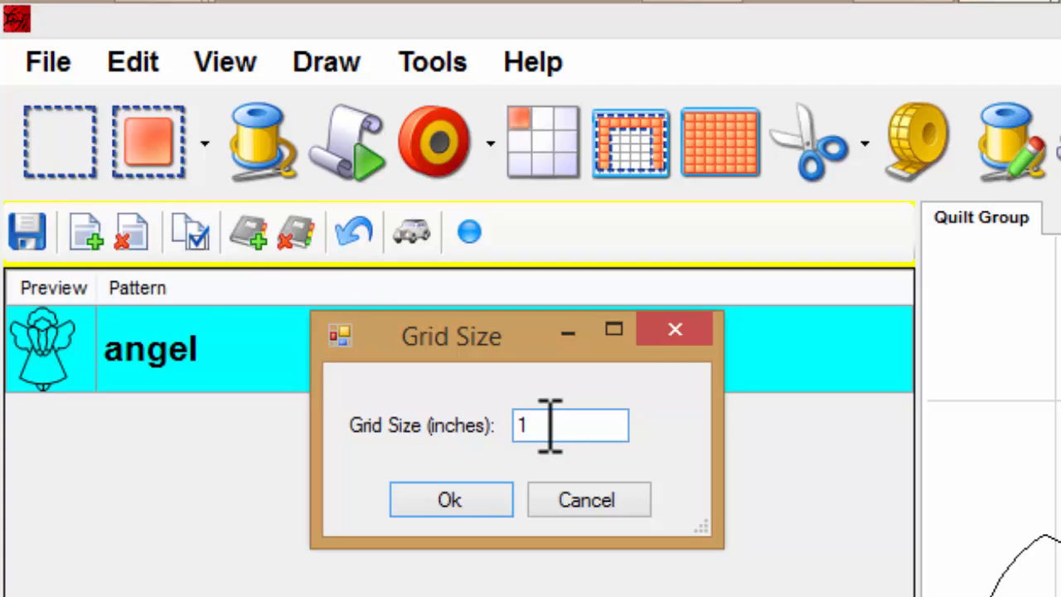
- Set the grid size to .25 inches and confirm
type(".25")
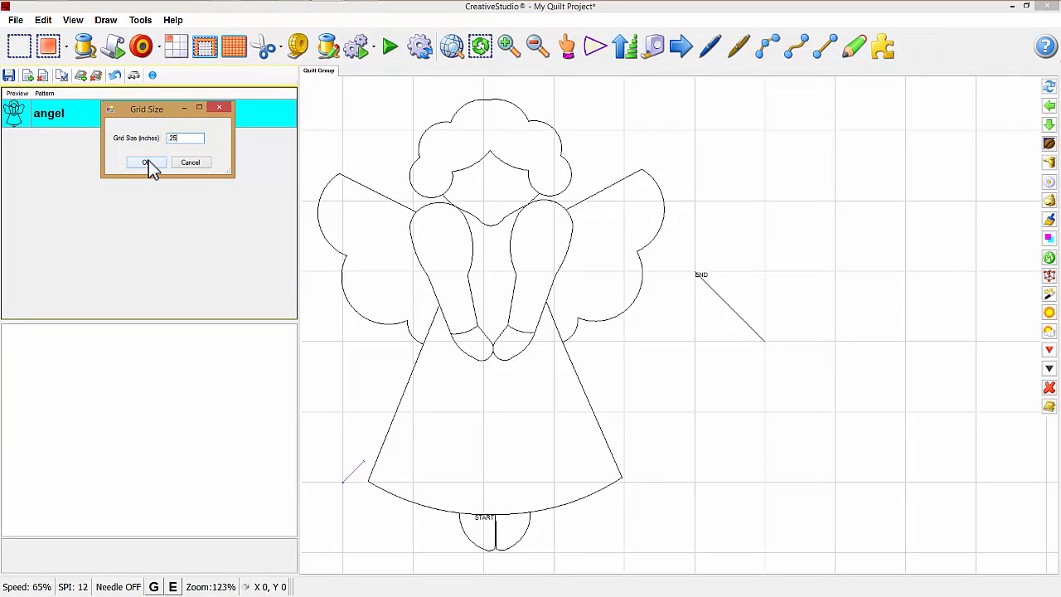
left_click(146, 162)
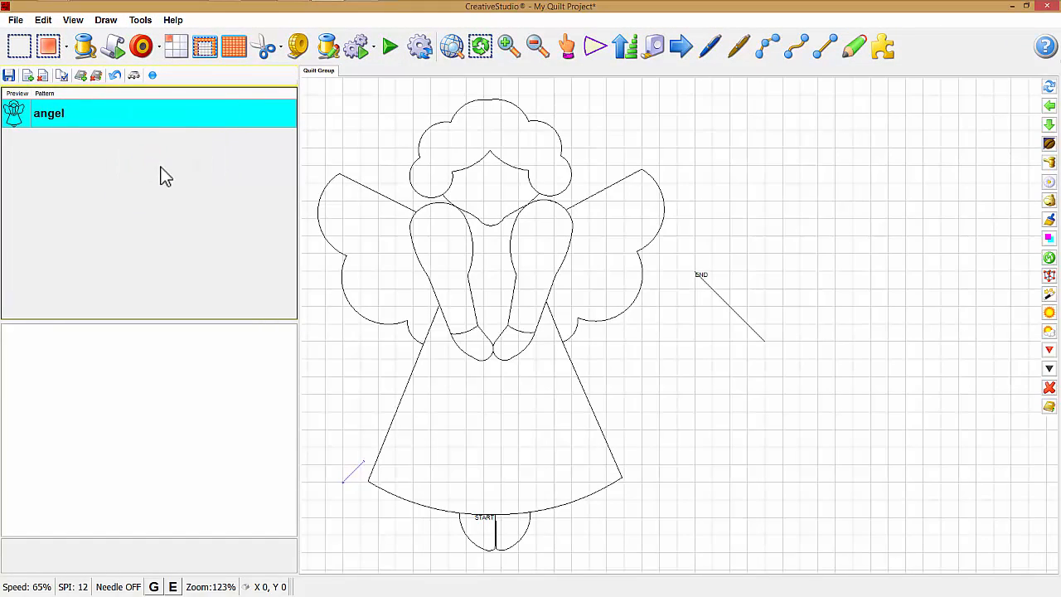
mouse_move(182, 179)
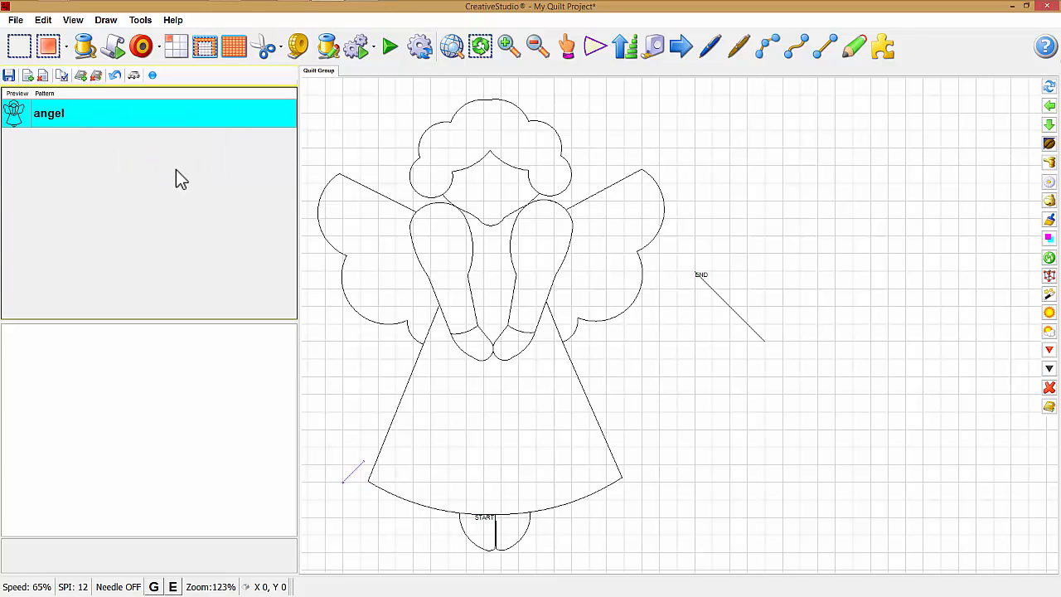